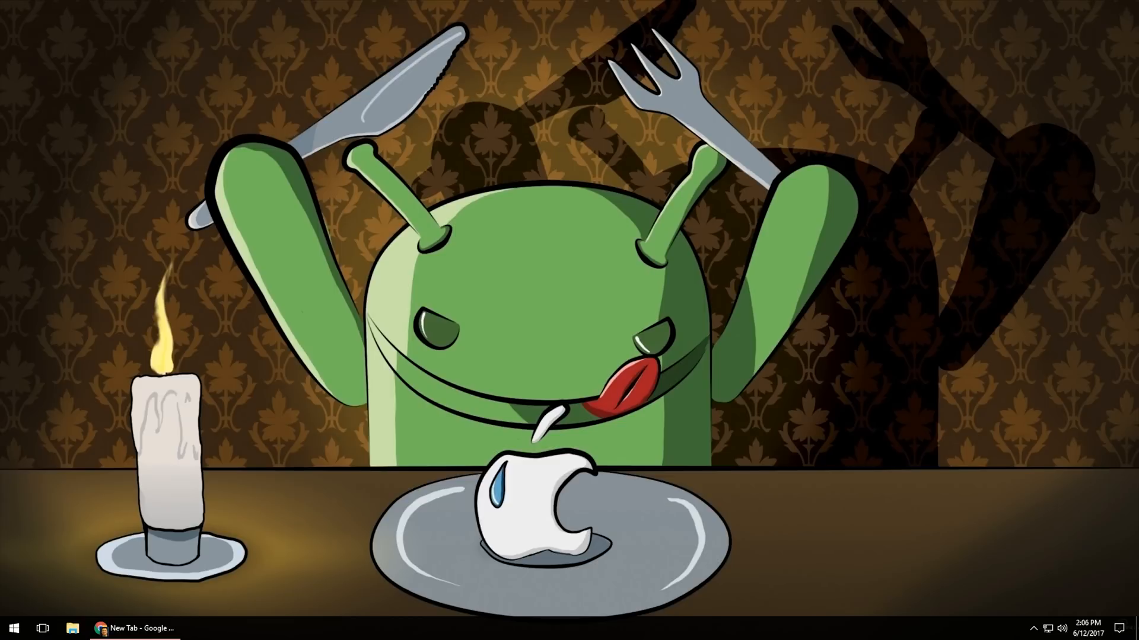
{"action": "mouse_move", "coordinate": [164, 616]}
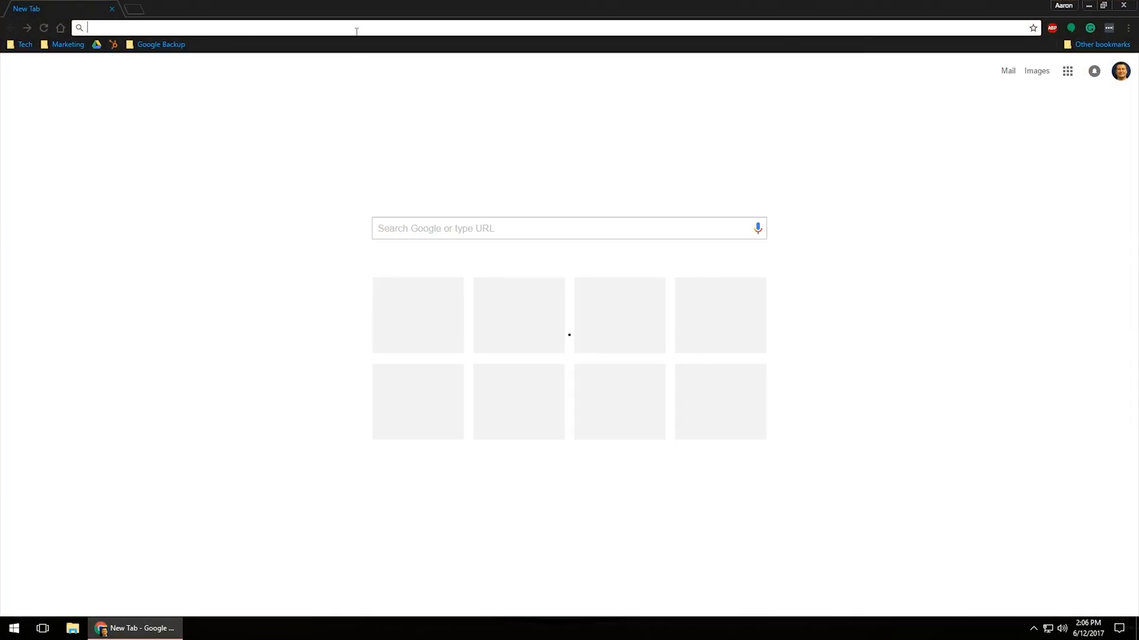
Go to lastpass.com and step through the homepage demo of autofill and generated passwords.
{"action": "type", "text": "lastpass.com"}
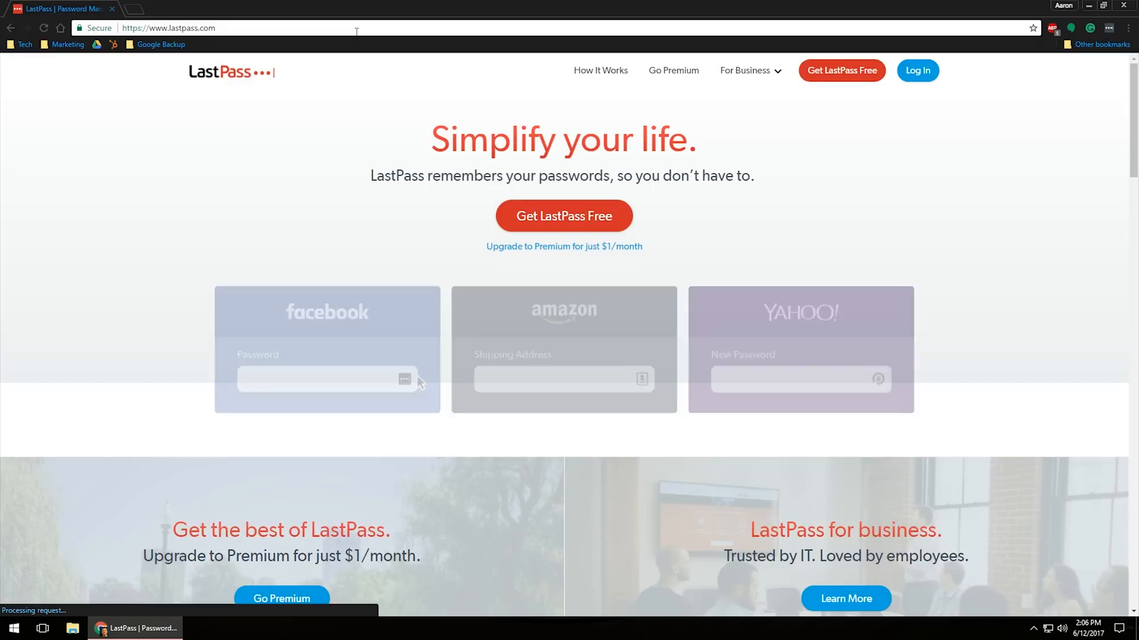
{"action": "left_click", "coordinate": [405, 380]}
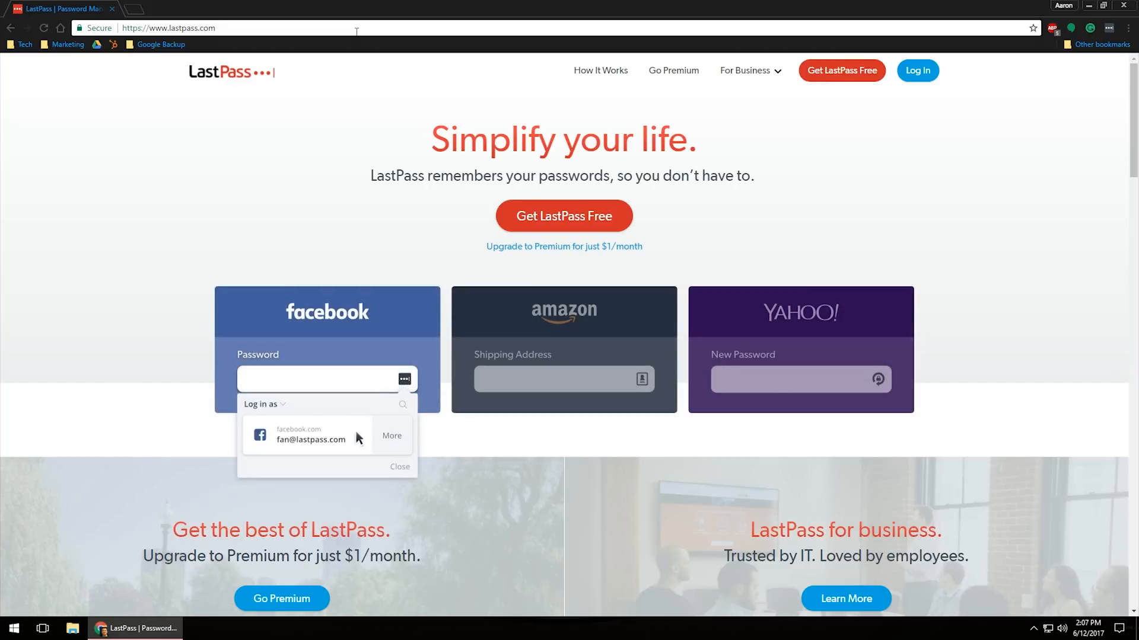
{"action": "left_click", "coordinate": [306, 437]}
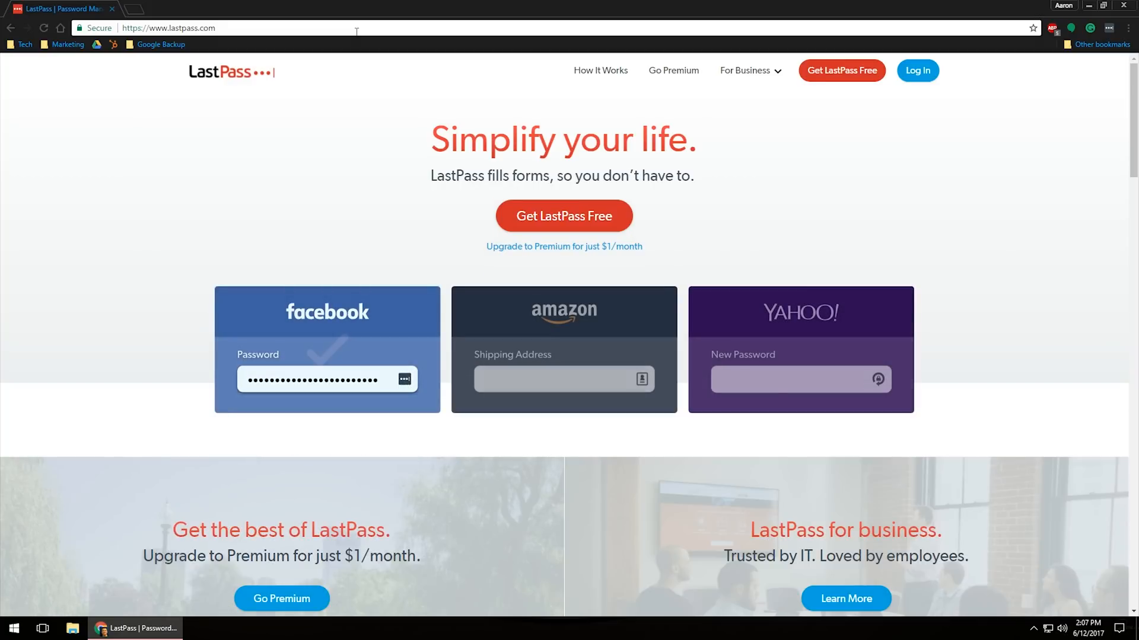
{"action": "left_click", "coordinate": [642, 379]}
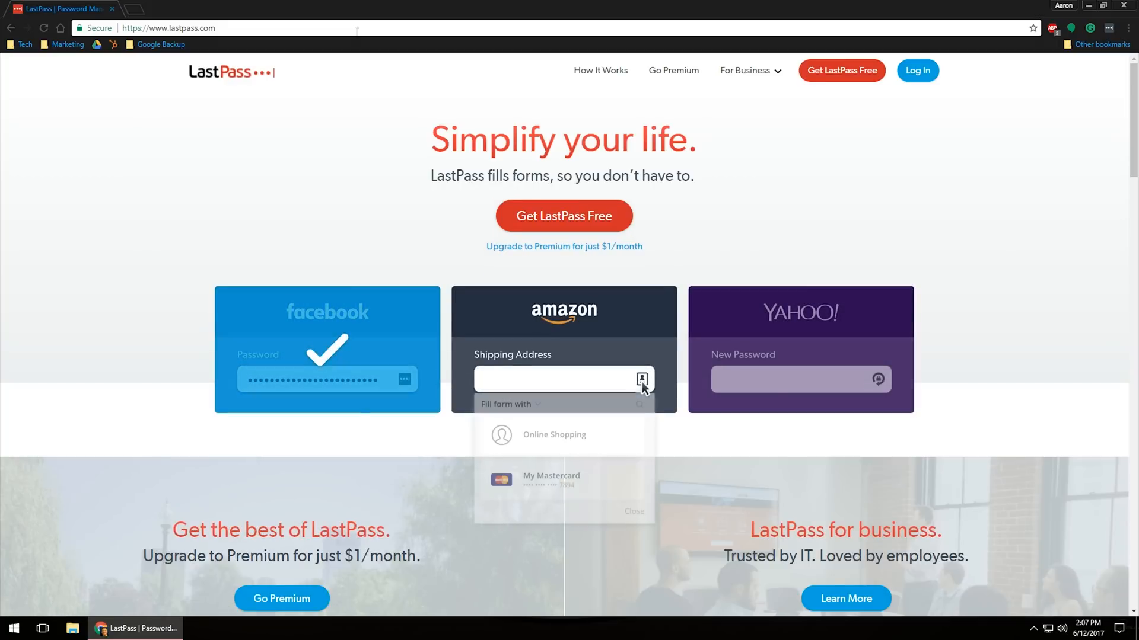
{"action": "left_click", "coordinate": [554, 434]}
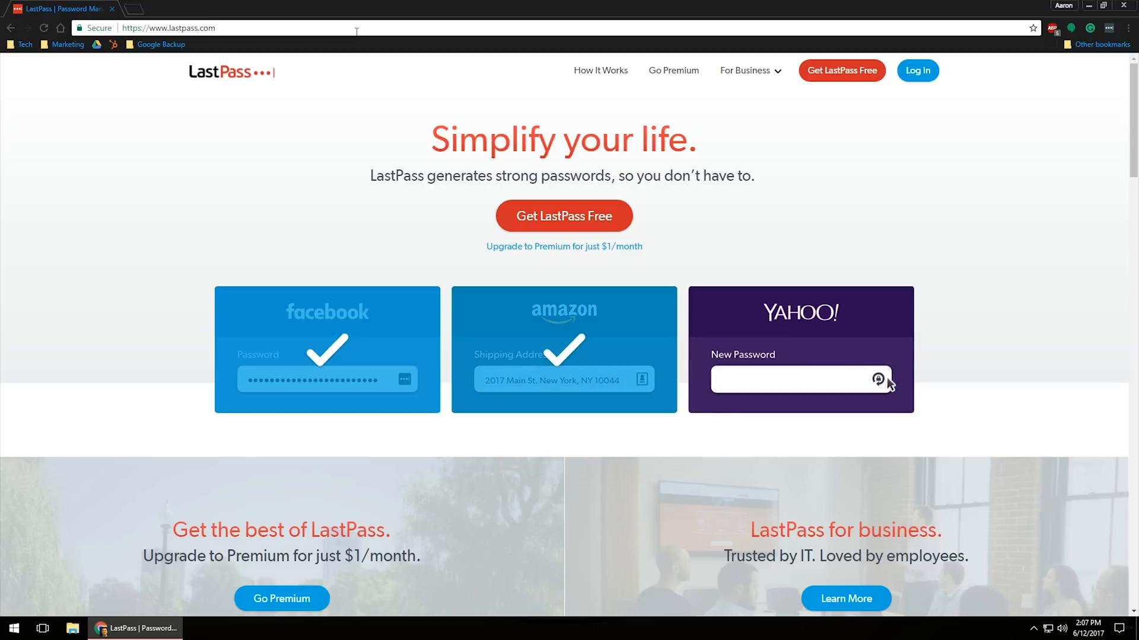
{"action": "left_click", "coordinate": [878, 380]}
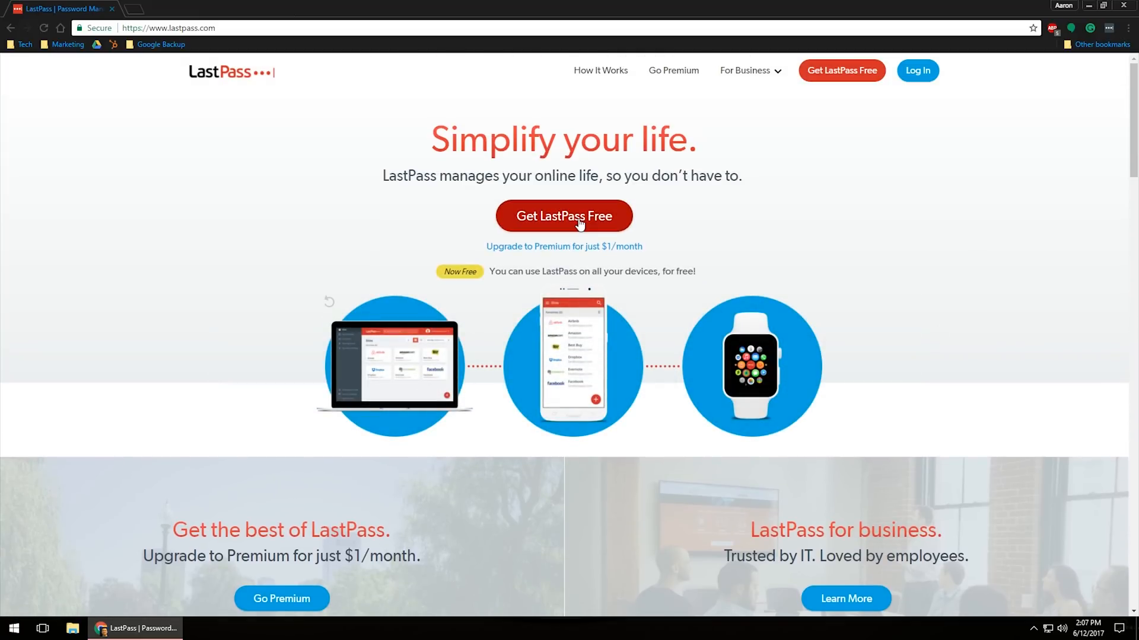
Choose Get LastPass Free and confirm adding the LastPass extension to Chrome.
{"action": "left_click", "coordinate": [563, 216]}
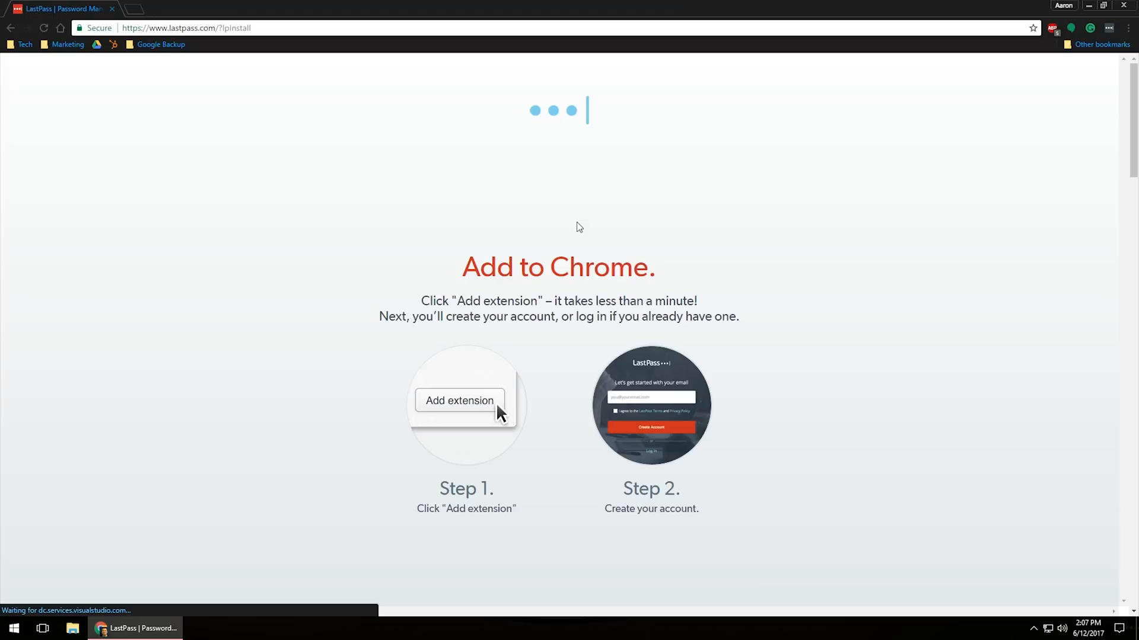
{"action": "left_click", "coordinate": [459, 401]}
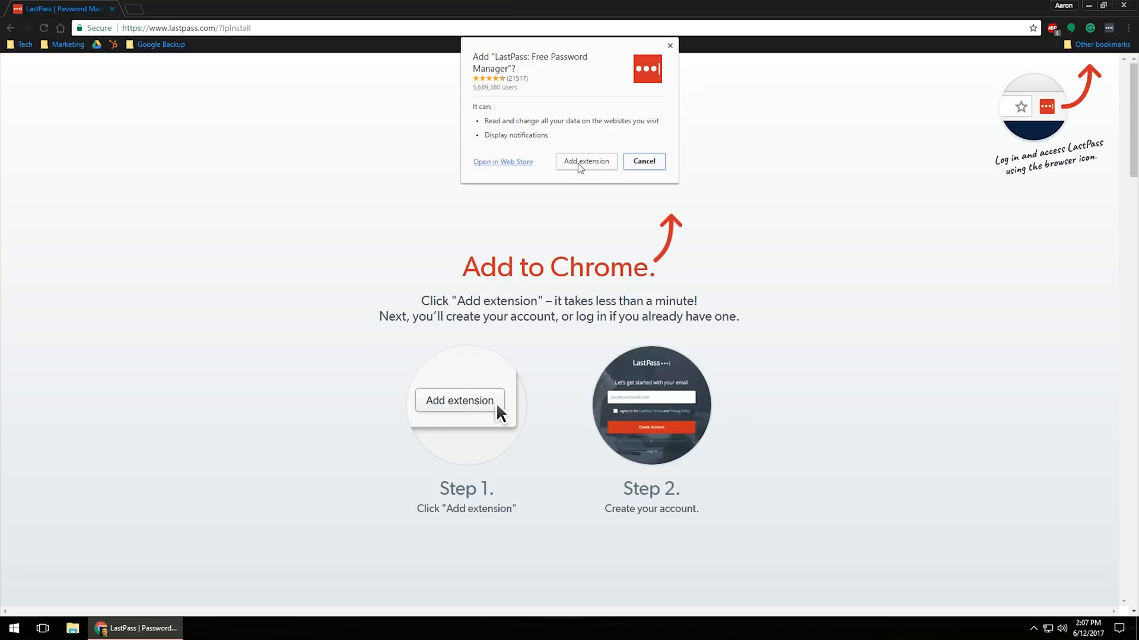
{"action": "left_click", "coordinate": [586, 161]}
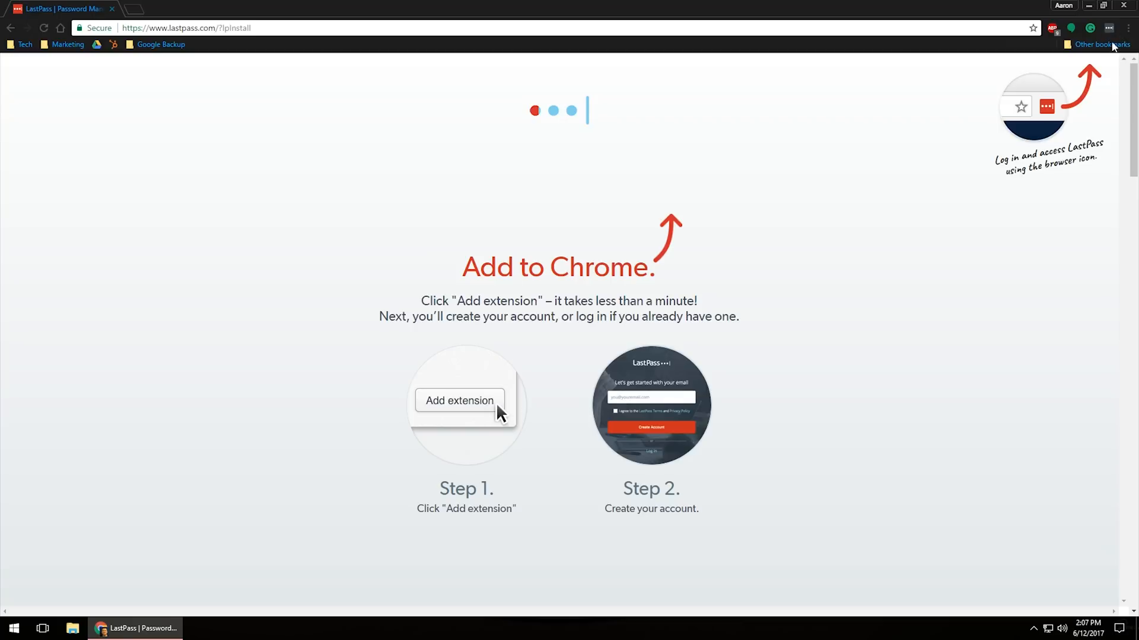
{"action": "mouse_move", "coordinate": [1110, 28]}
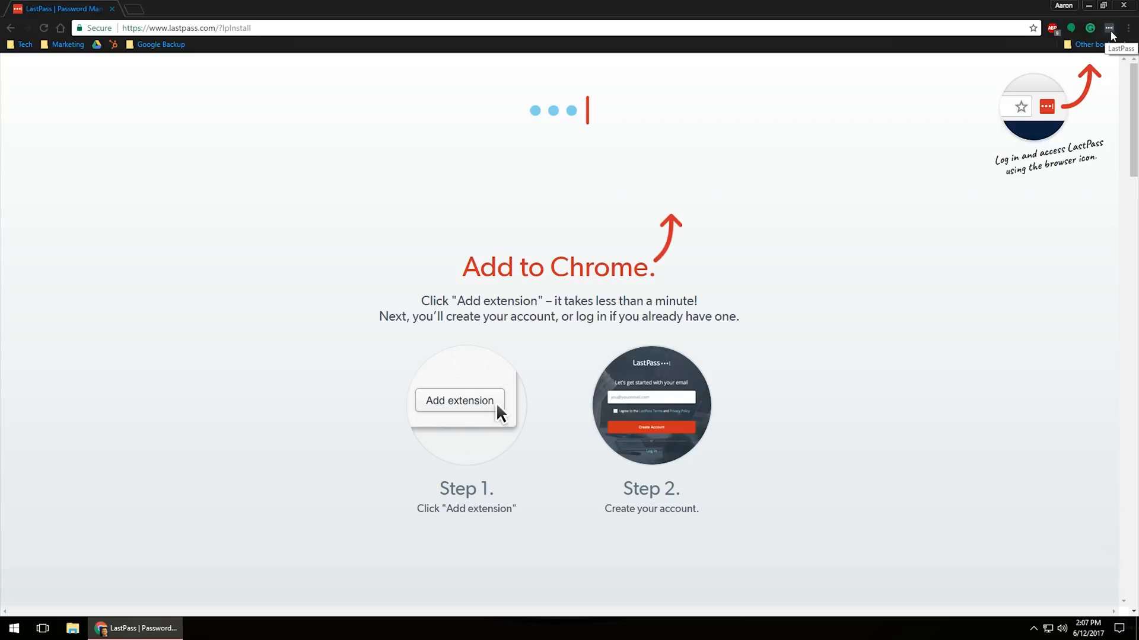
Log in to the LastPass toolbar extension with the master password, keeping Remember Password ticked.
{"action": "left_click", "coordinate": [1110, 28]}
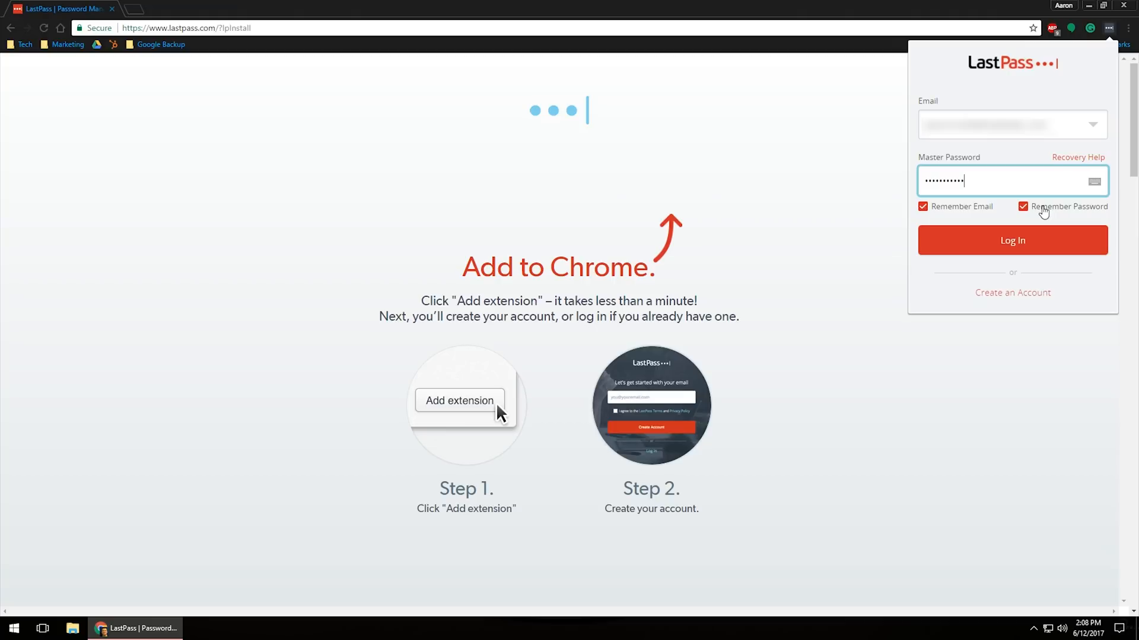
{"action": "left_click", "coordinate": [1013, 239]}
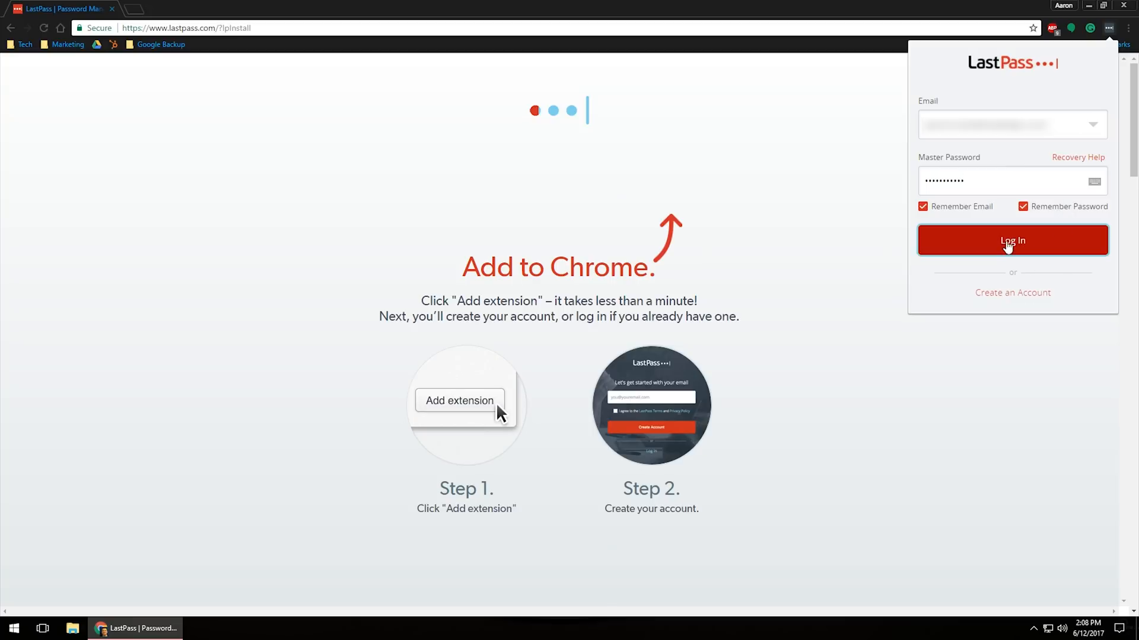
{"action": "left_click", "coordinate": [1013, 239]}
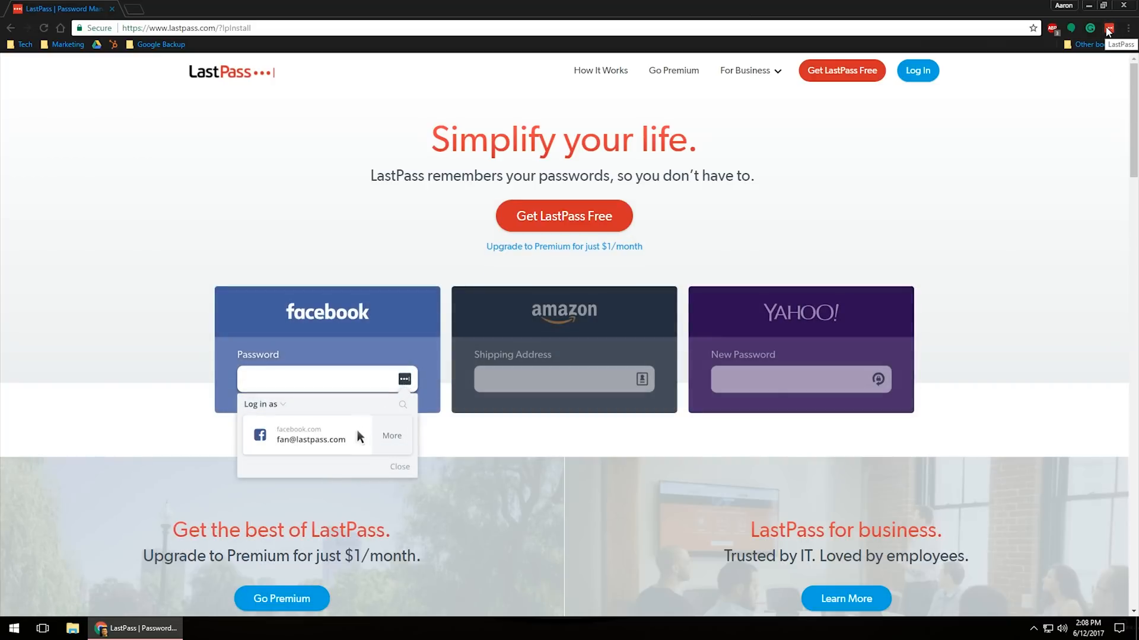
Show the extension menu listing vault, sites, secure notes, form fills and preferences.
{"action": "left_click", "coordinate": [306, 436]}
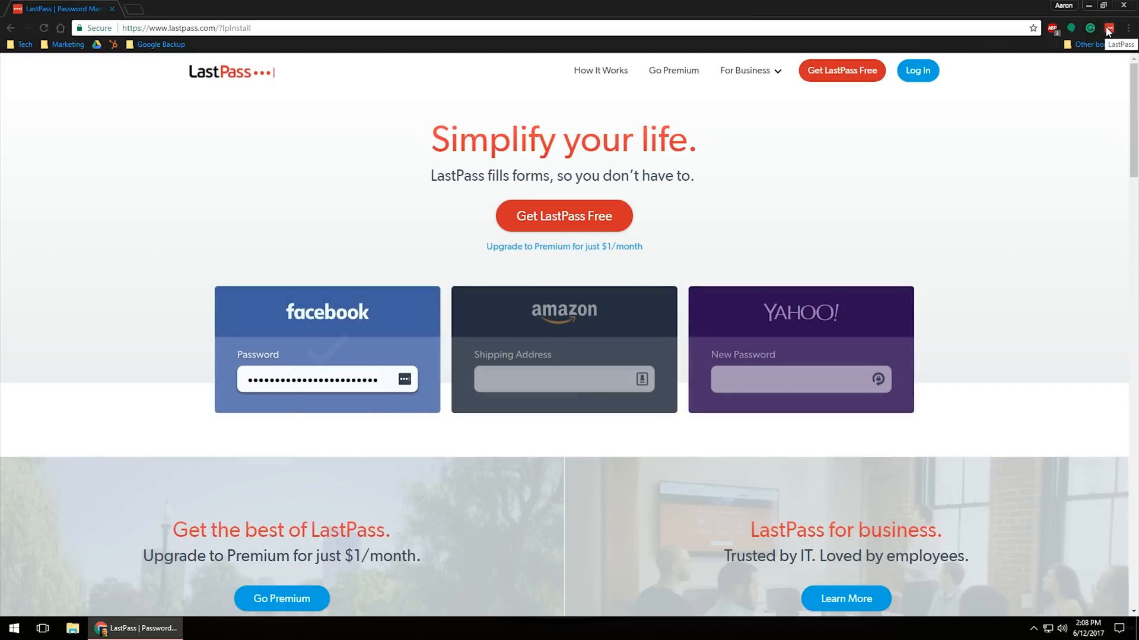
{"action": "left_click", "coordinate": [641, 379]}
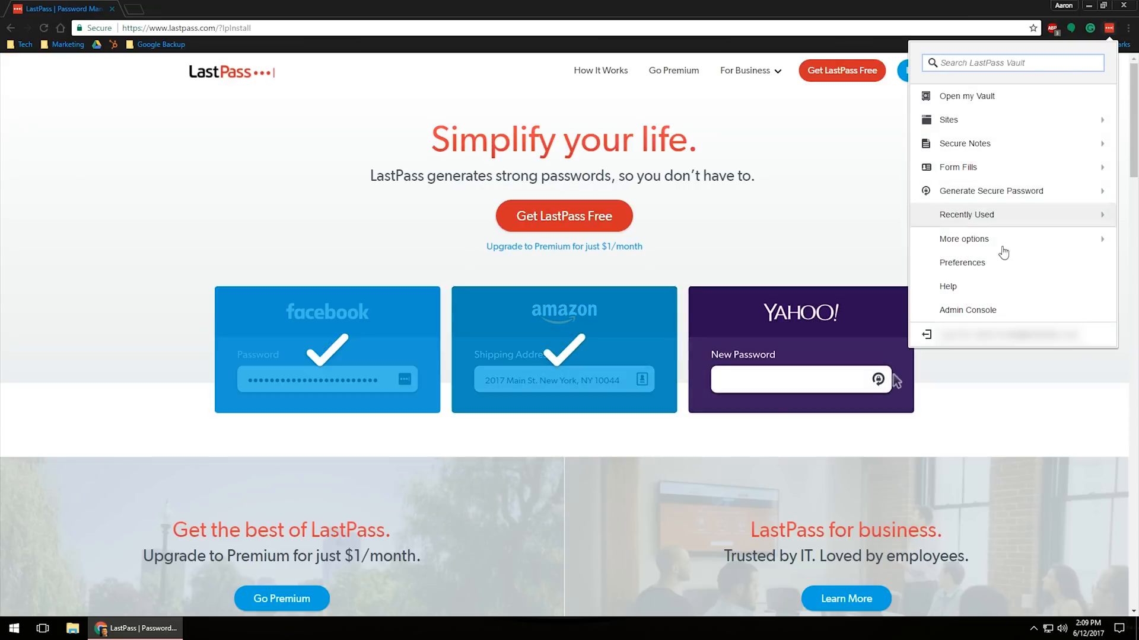
{"action": "left_click", "coordinate": [878, 379]}
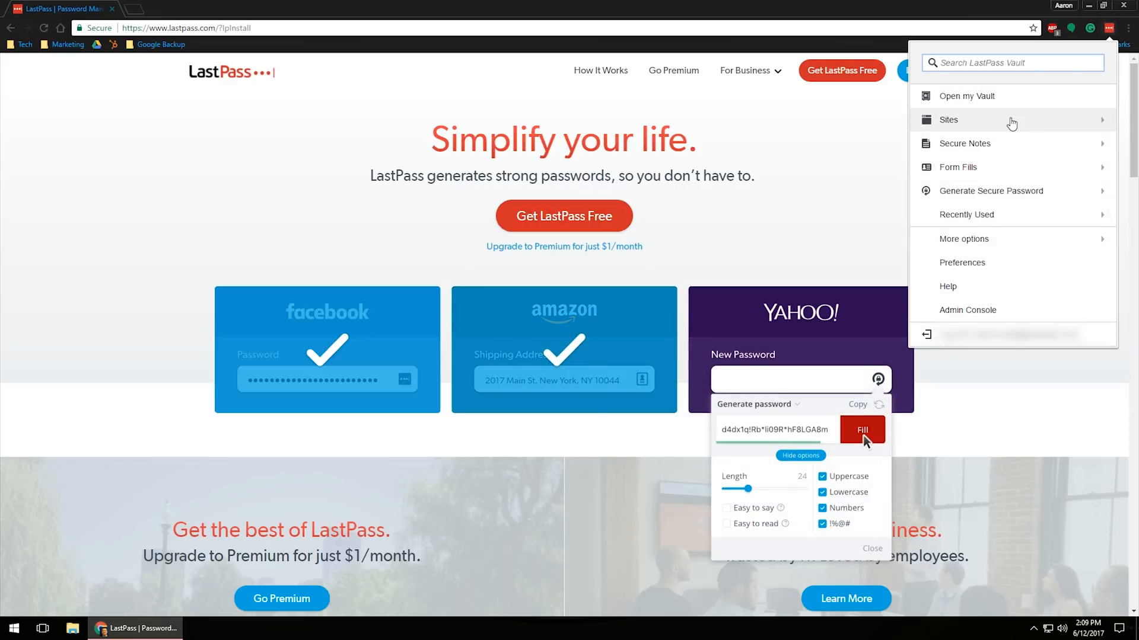
{"action": "left_click", "coordinate": [862, 431]}
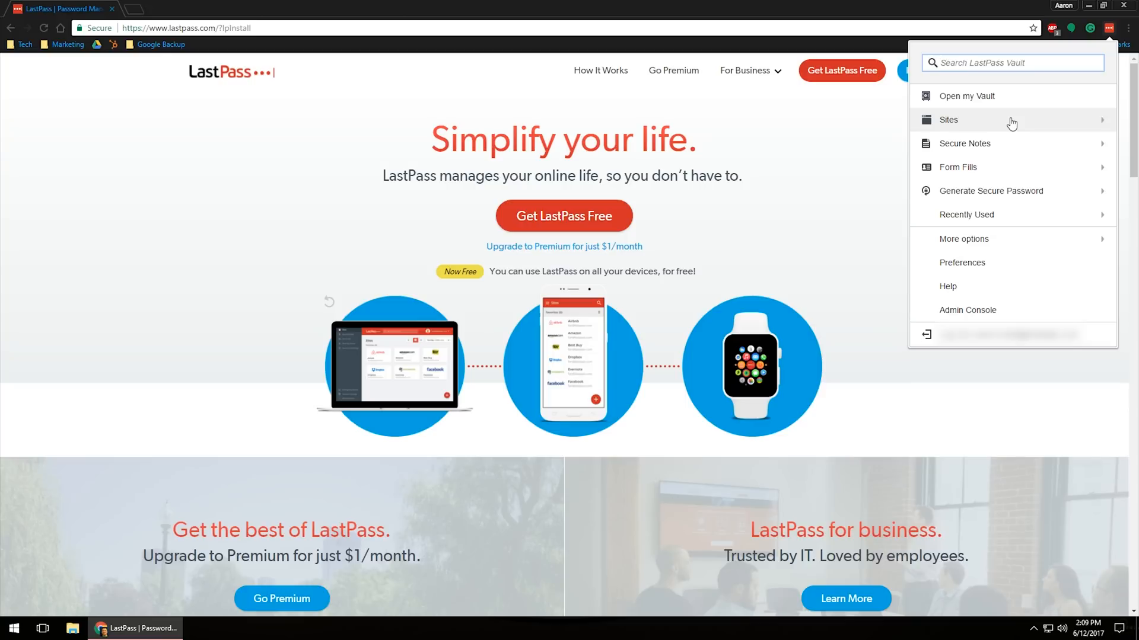
{"action": "mouse_move", "coordinate": [990, 197]}
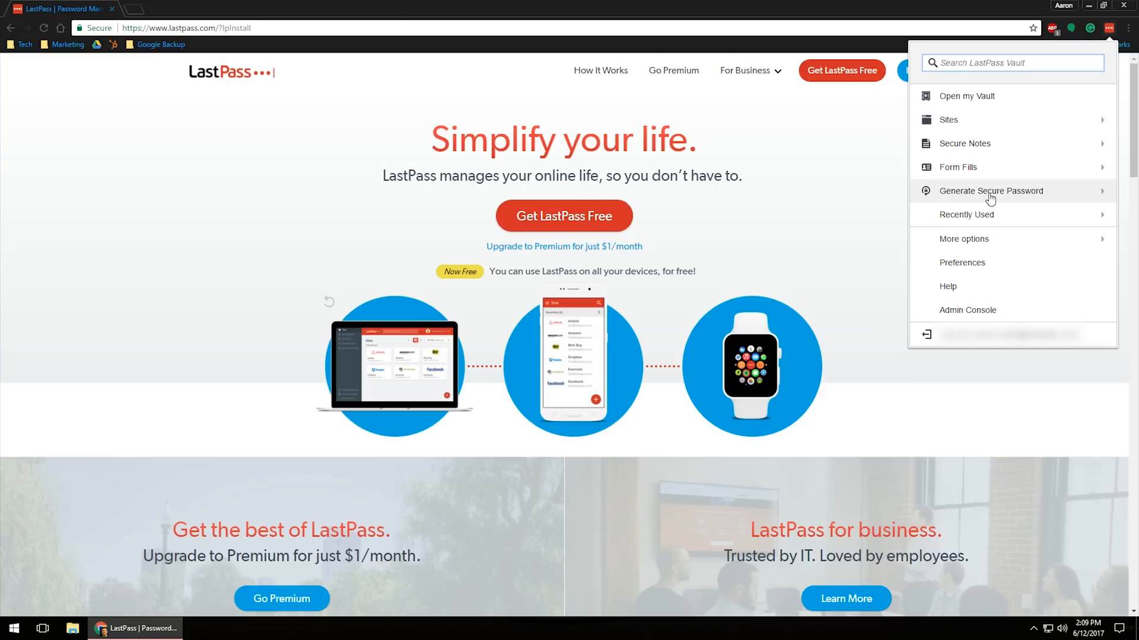
{"action": "mouse_move", "coordinate": [990, 249]}
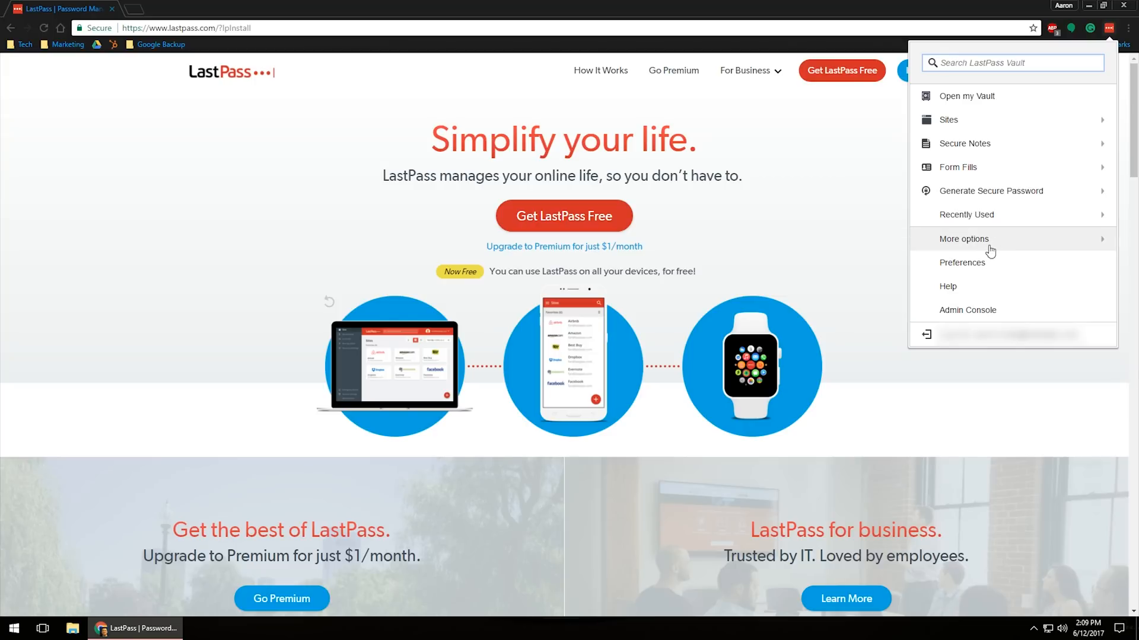
{"action": "mouse_move", "coordinate": [1029, 159]}
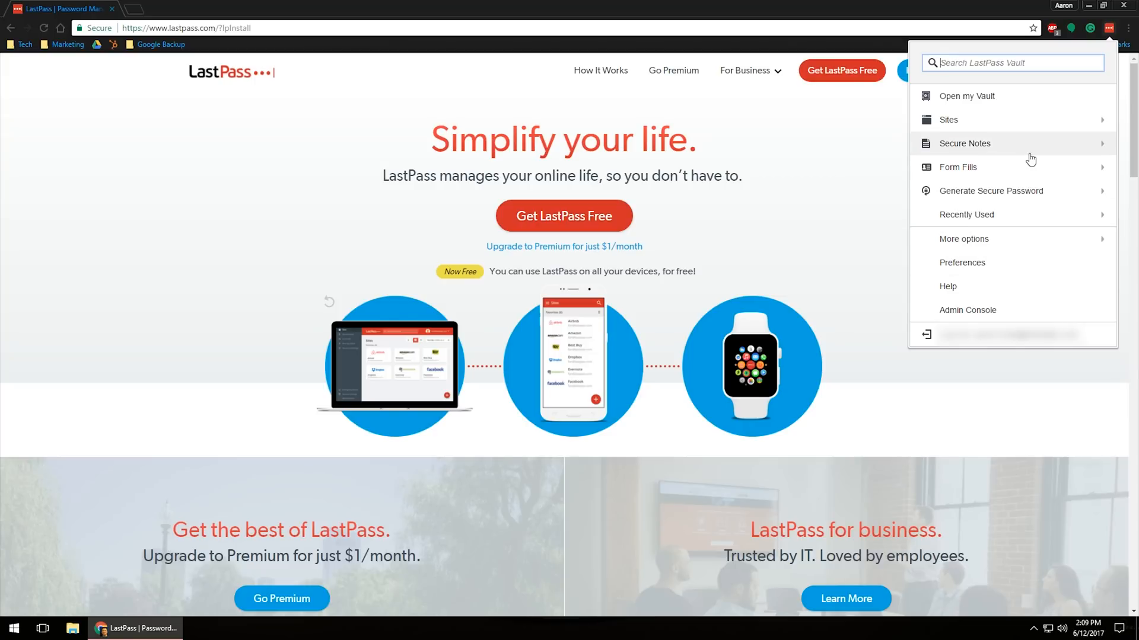
{"action": "mouse_move", "coordinate": [970, 263]}
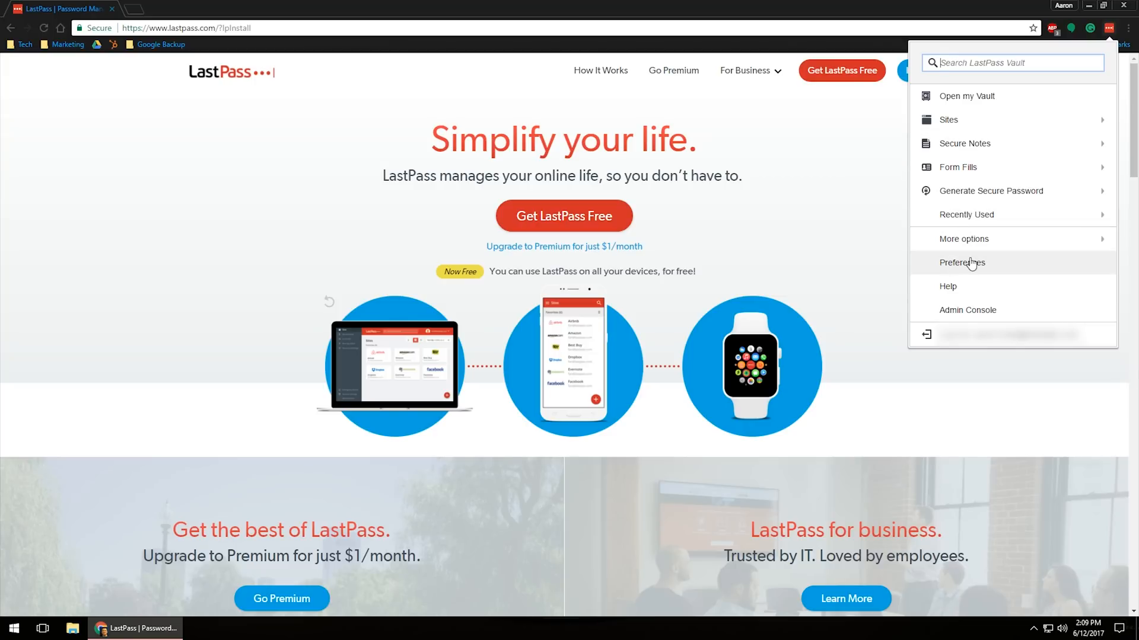
{"action": "mouse_move", "coordinate": [960, 297]}
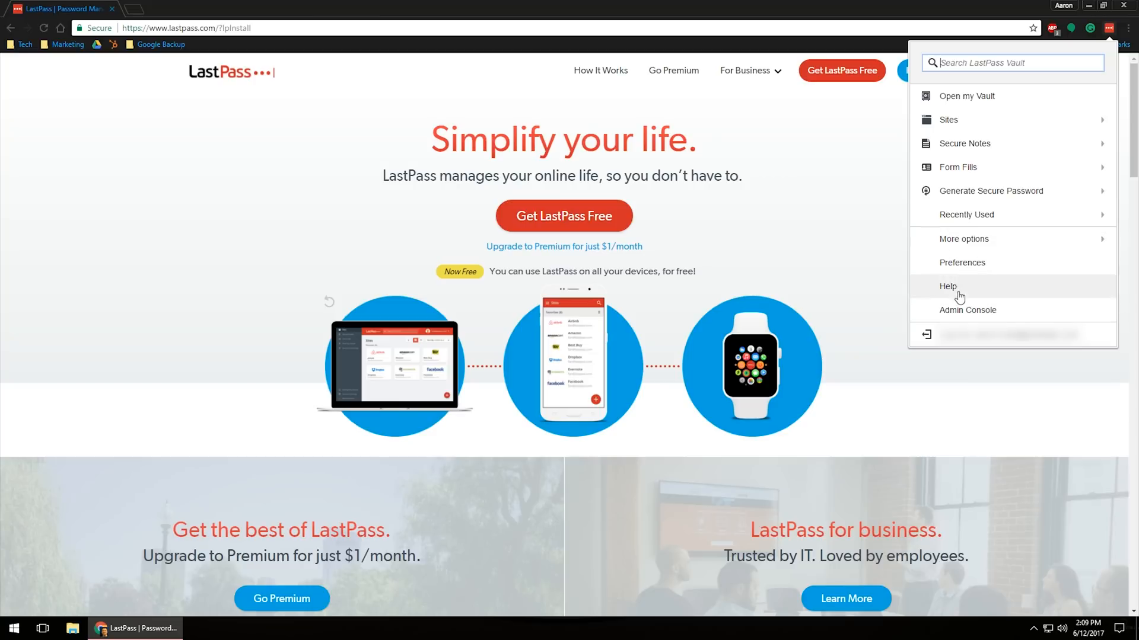
{"action": "mouse_move", "coordinate": [961, 53]}
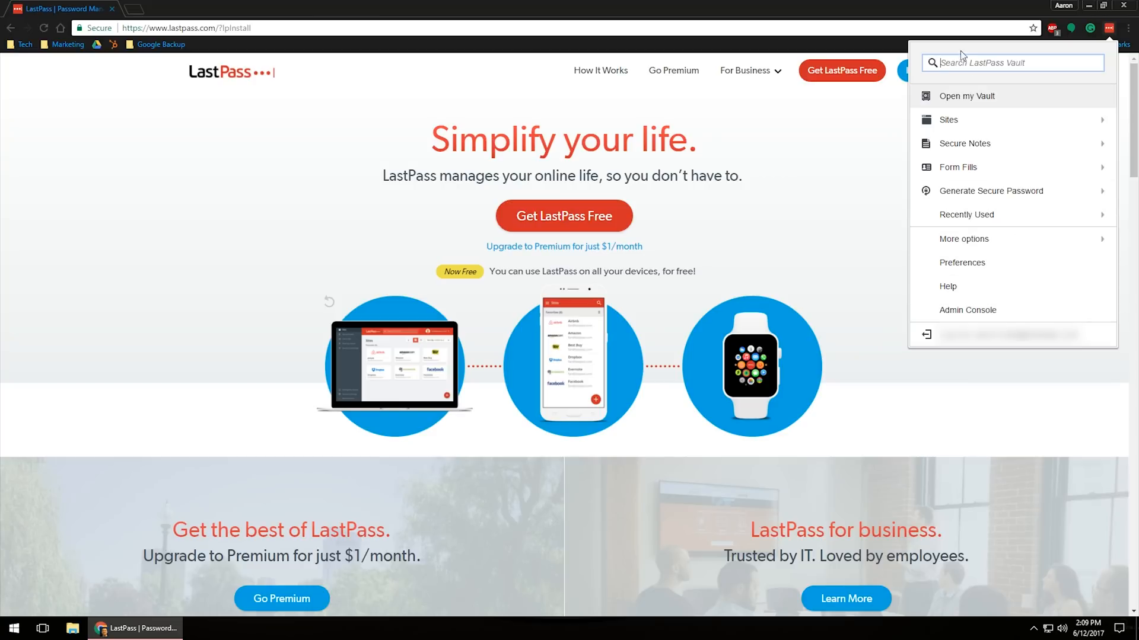
{"action": "mouse_move", "coordinate": [950, 112]}
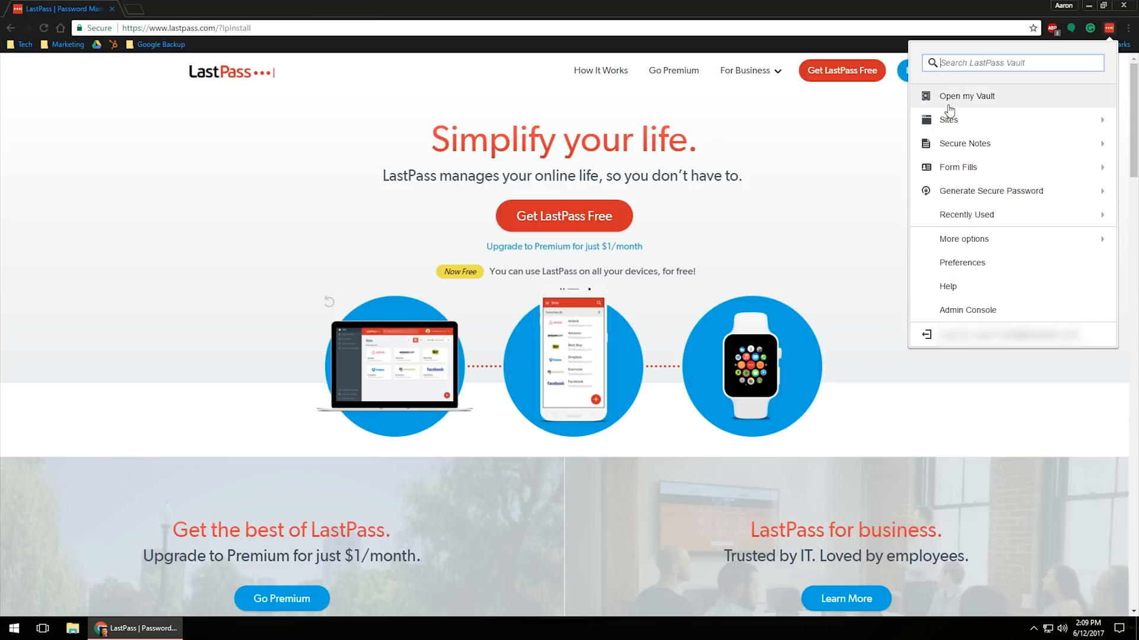
{"action": "mouse_move", "coordinate": [964, 99]}
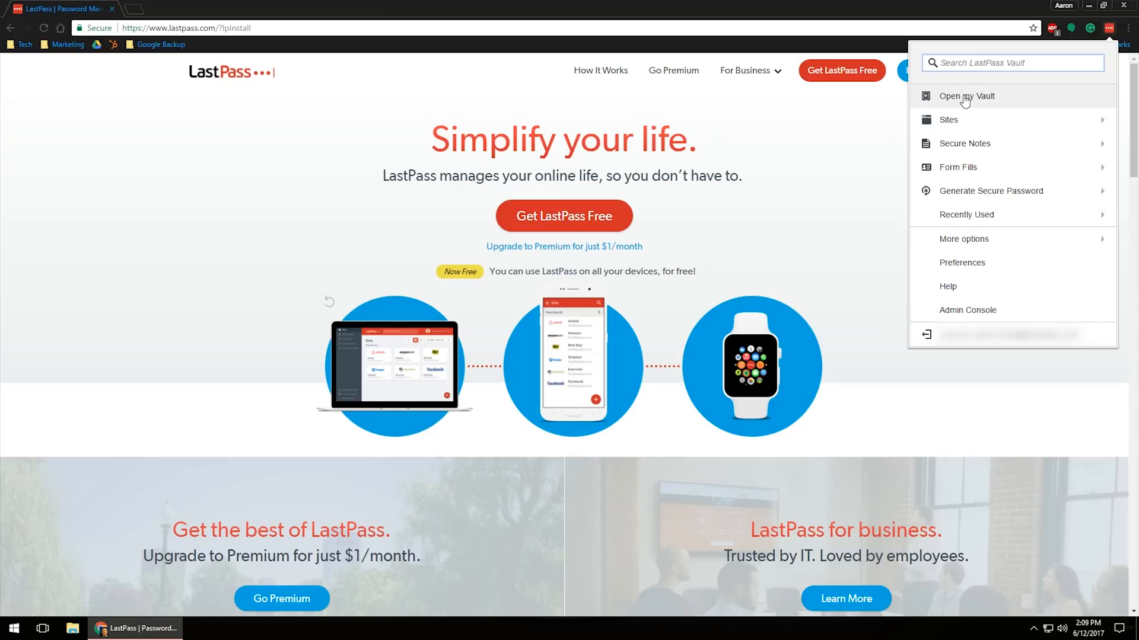
Choose Open my Vault to list the Development, Email, Finance, General Logins, Internal I.T and Marketing folders.
{"action": "left_click", "coordinate": [968, 96]}
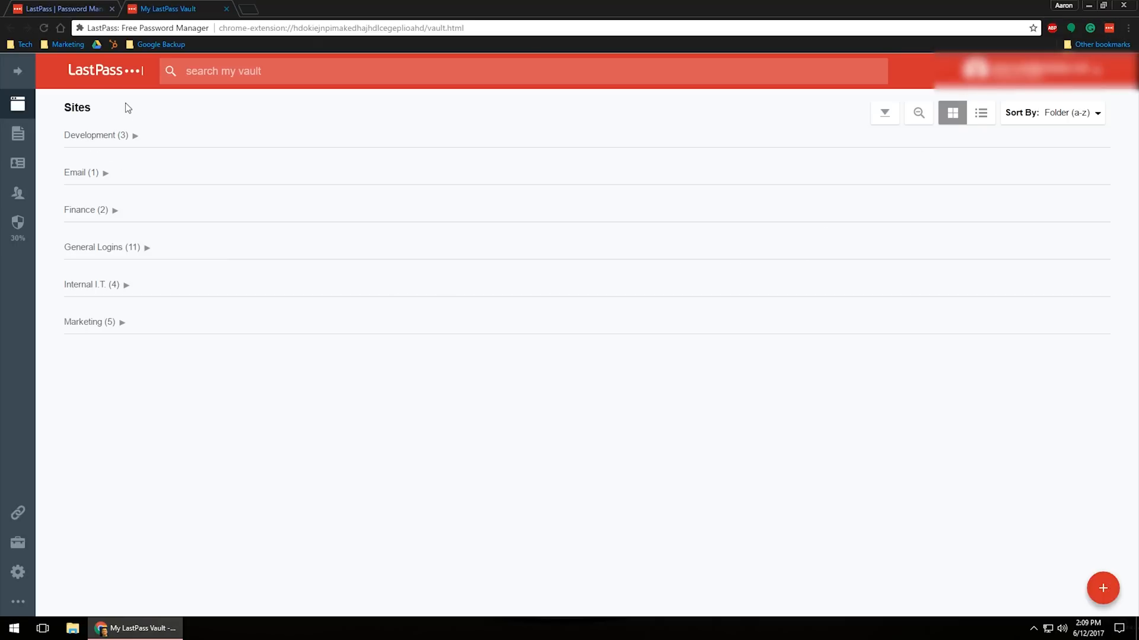
{"action": "mouse_move", "coordinate": [466, 268]}
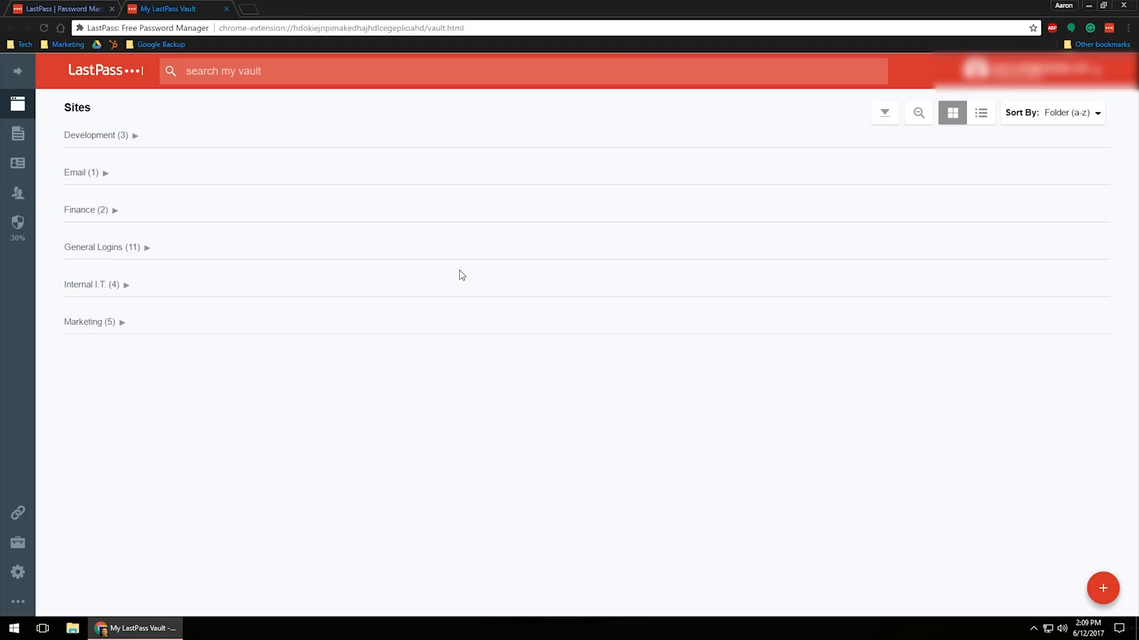
{"action": "mouse_move", "coordinate": [529, 294]}
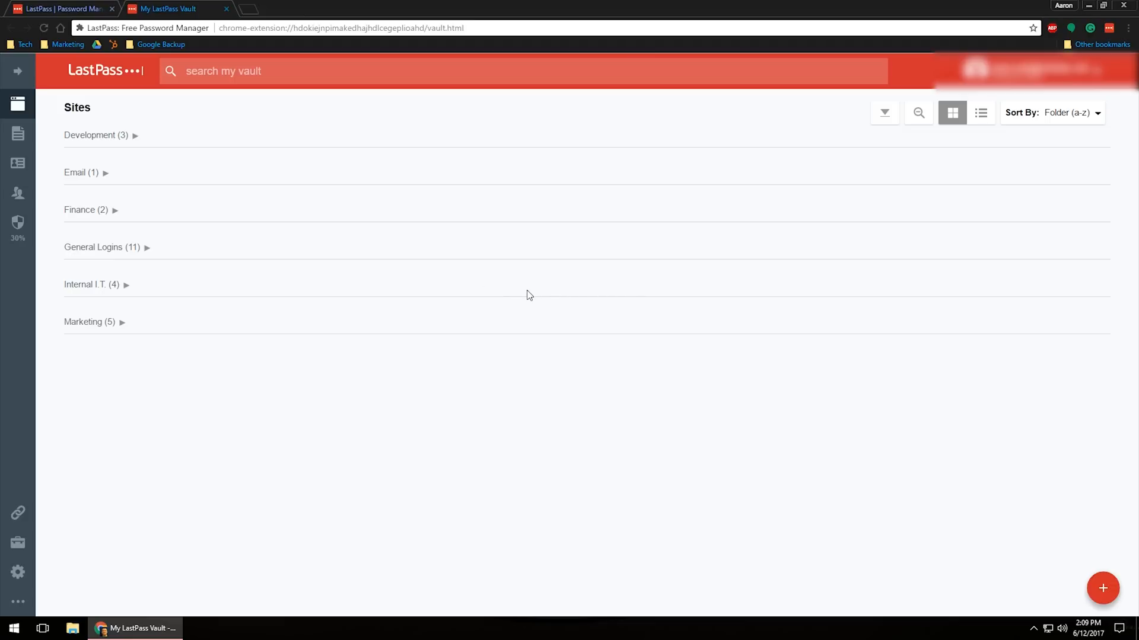
{"action": "mouse_move", "coordinate": [408, 311]}
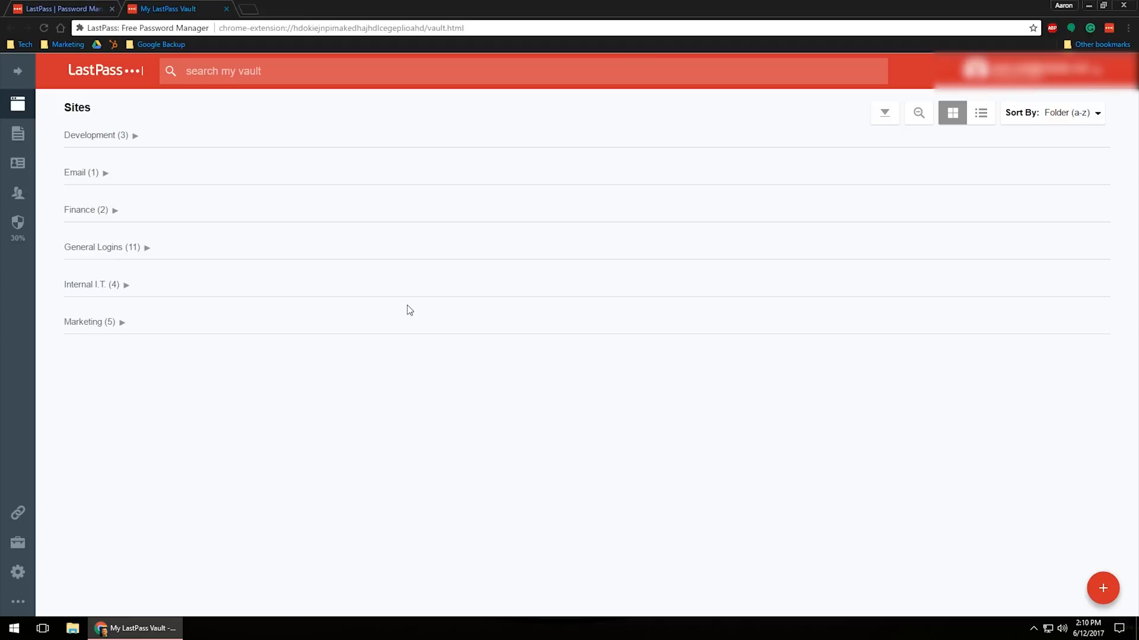
{"action": "left_click", "coordinate": [1103, 589]}
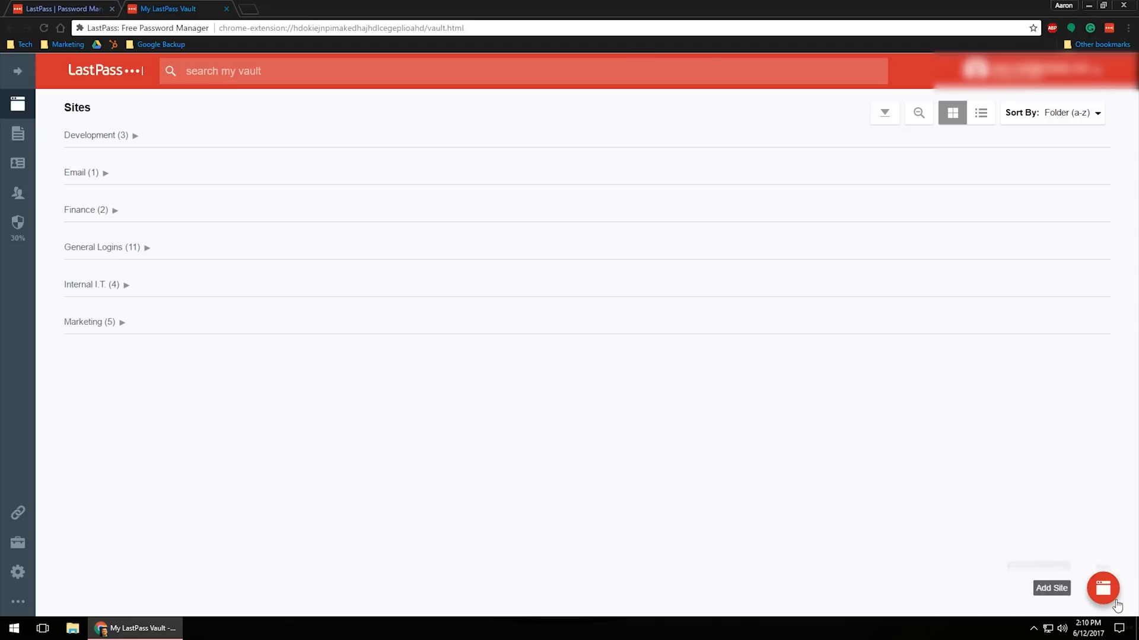
{"action": "left_click", "coordinate": [1103, 588]}
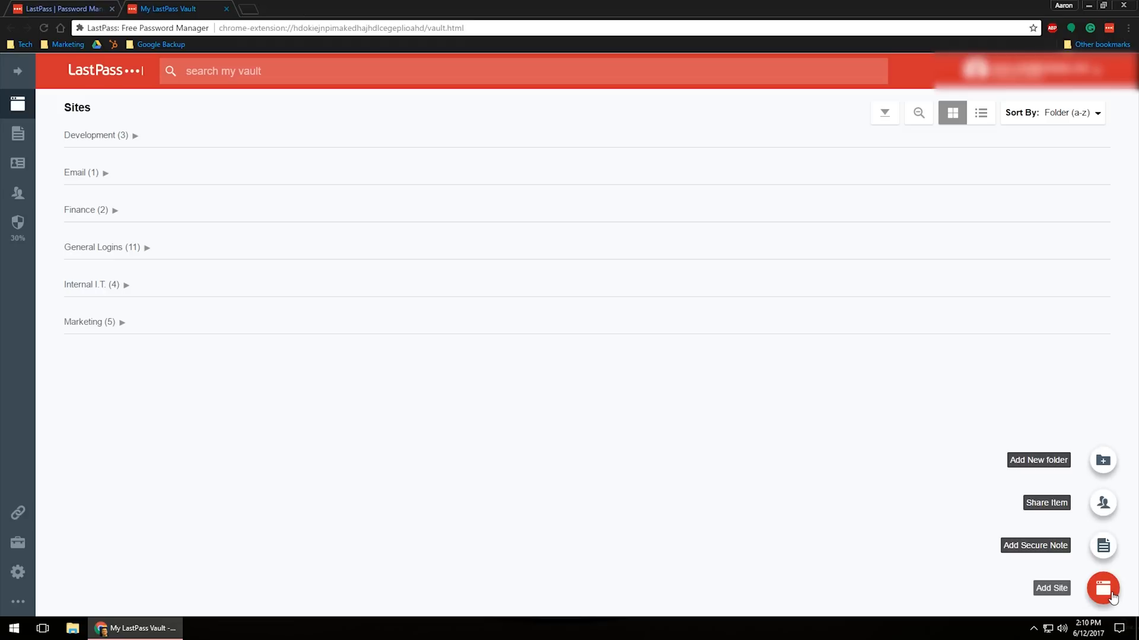
{"action": "mouse_move", "coordinate": [1112, 510]}
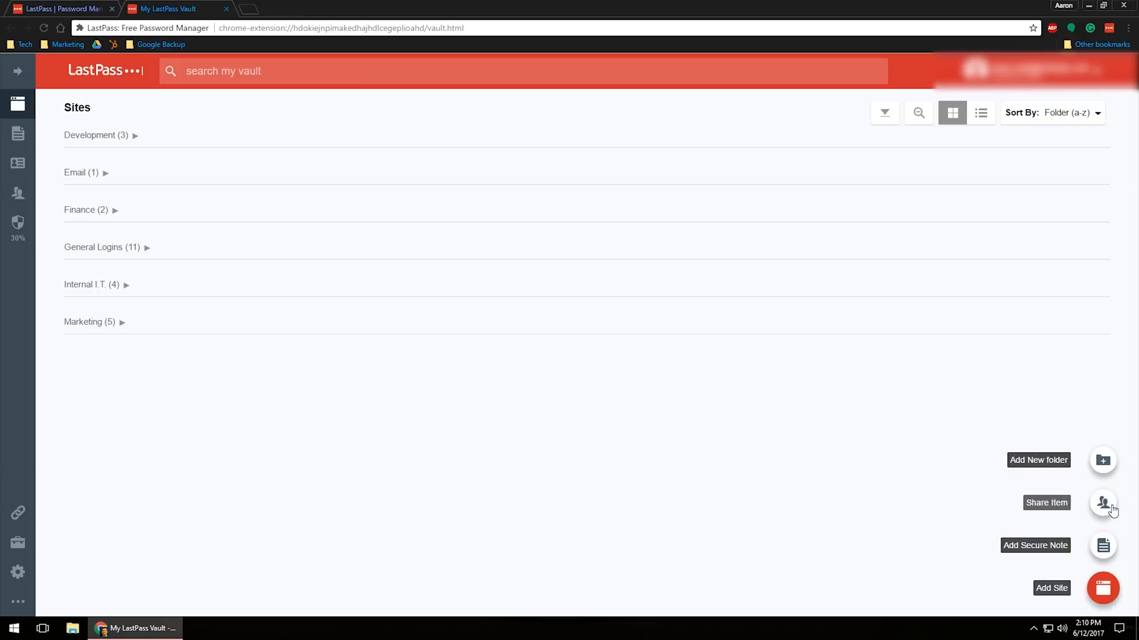
{"action": "mouse_move", "coordinate": [492, 477]}
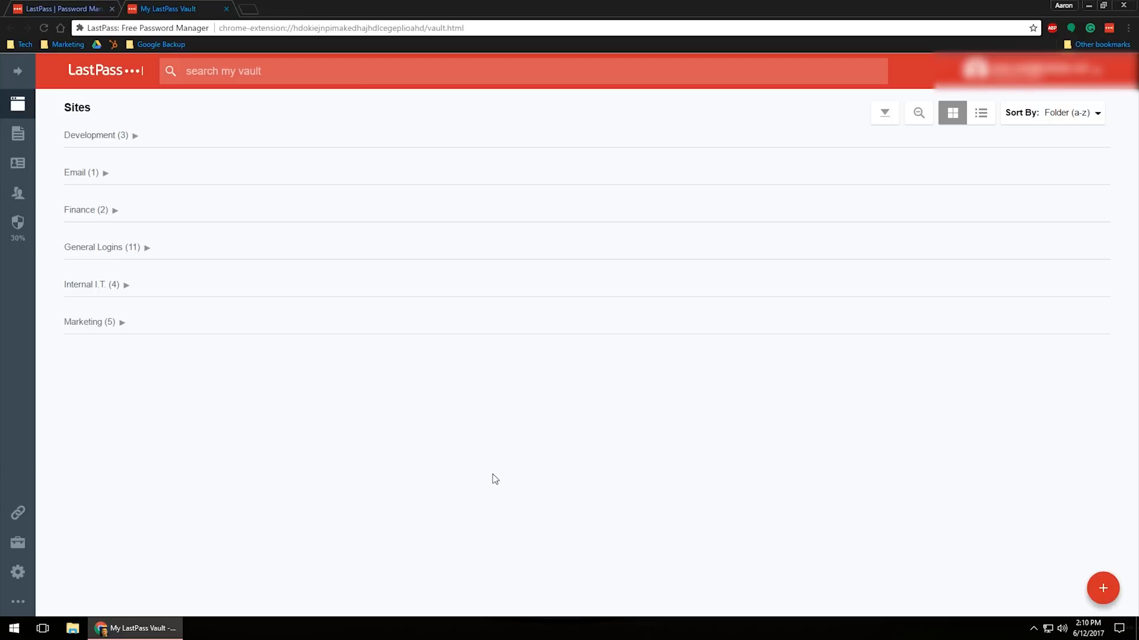
{"action": "mouse_move", "coordinate": [454, 467]}
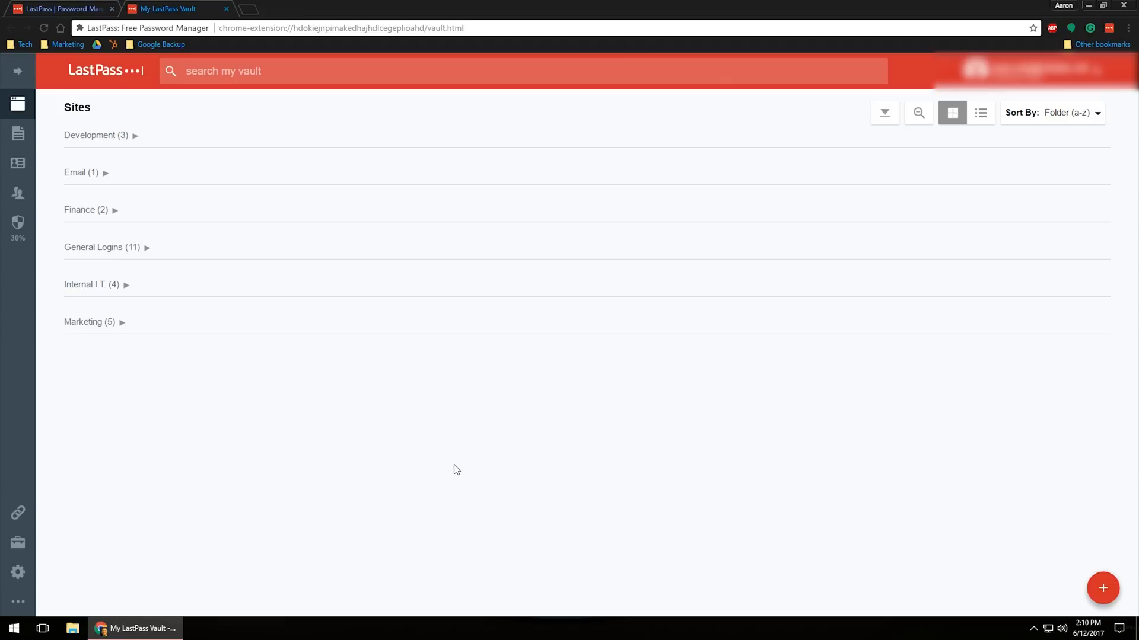
{"action": "mouse_move", "coordinate": [90, 126]}
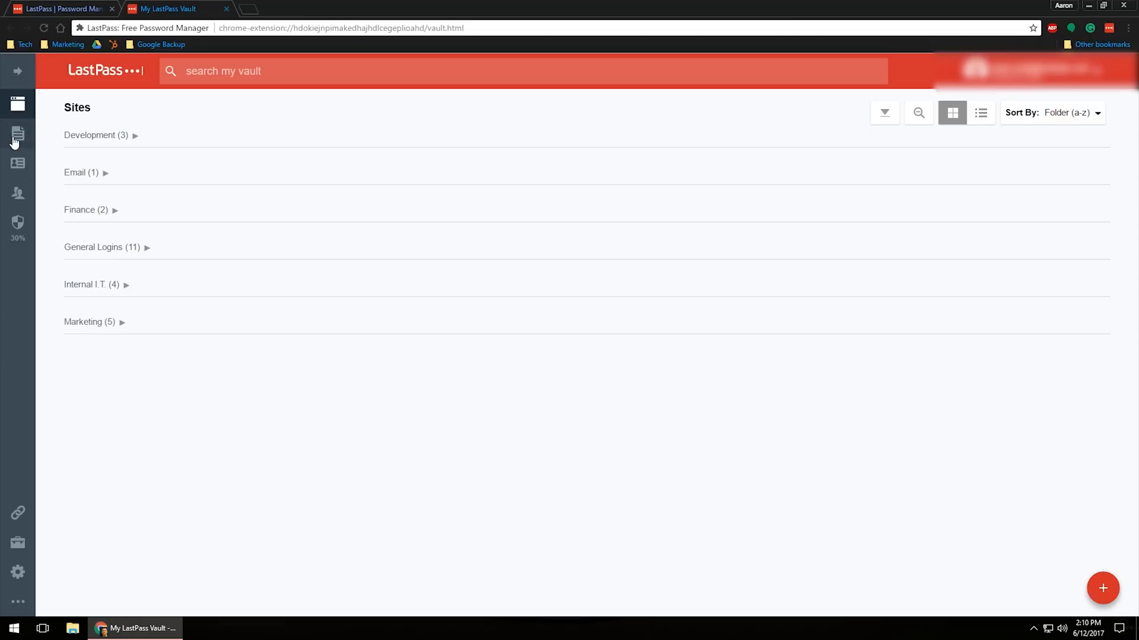
{"action": "mouse_move", "coordinate": [21, 140]}
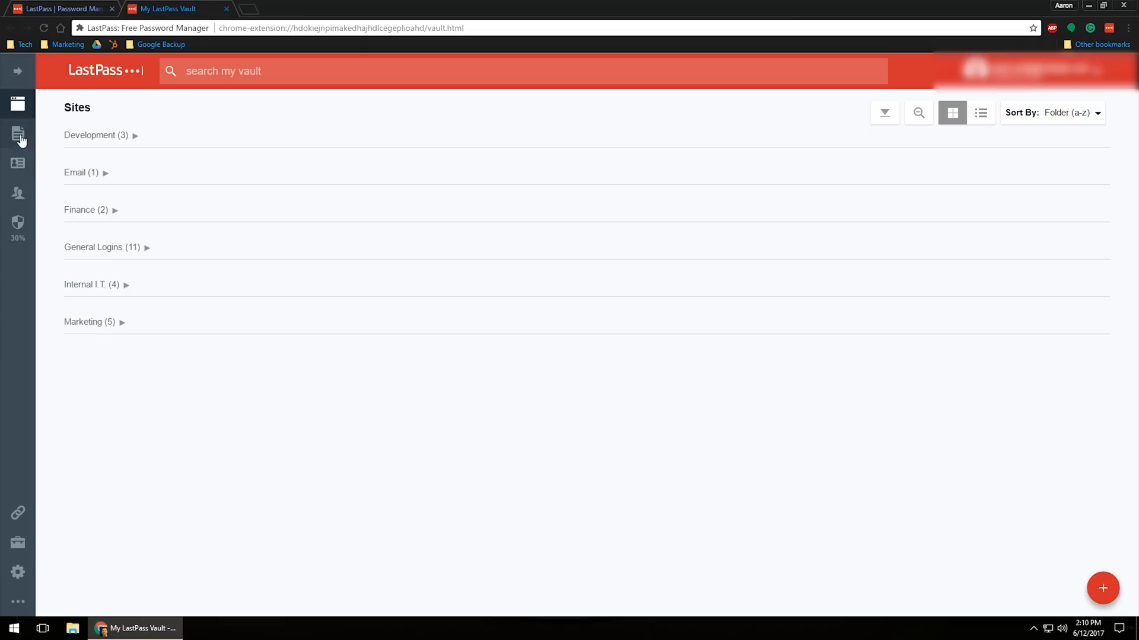
{"action": "mouse_move", "coordinate": [23, 255]}
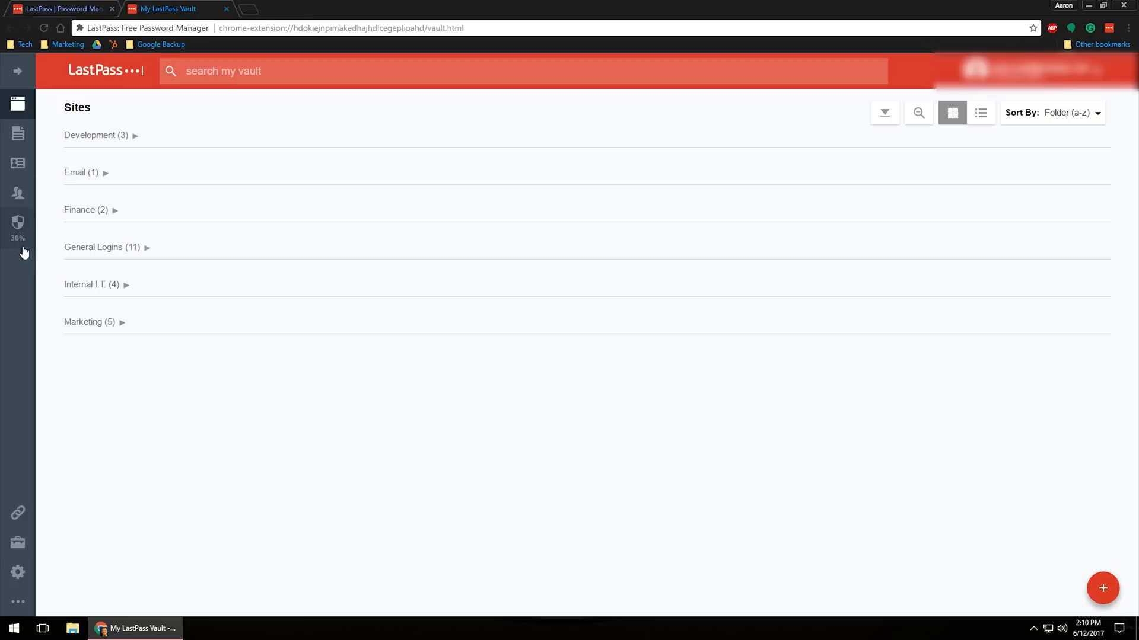
{"action": "mouse_move", "coordinate": [14, 227]}
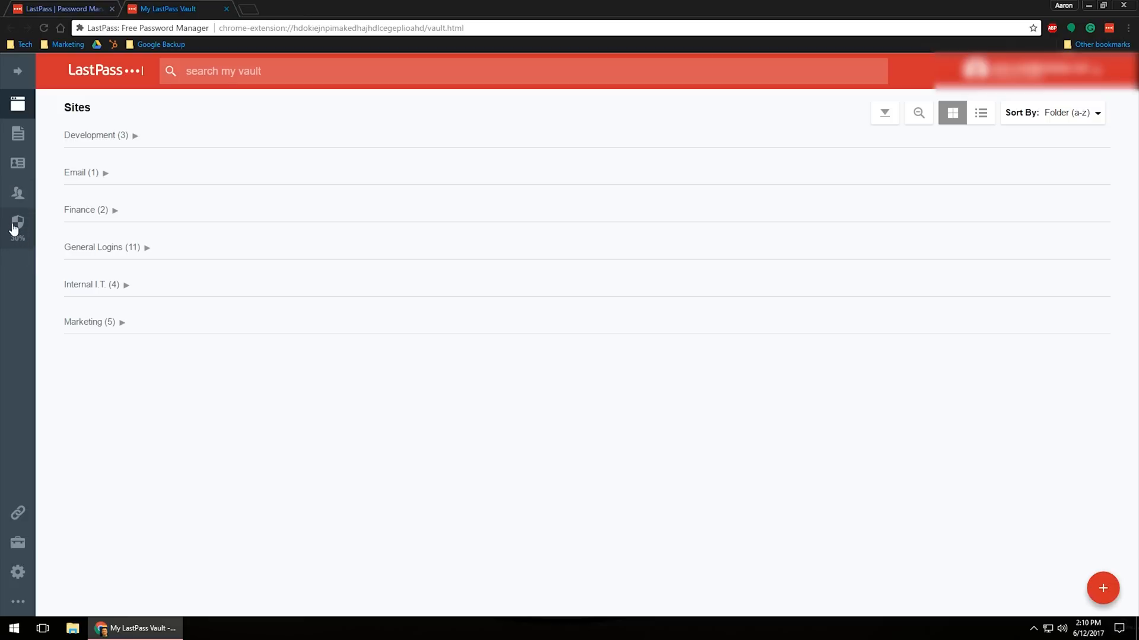